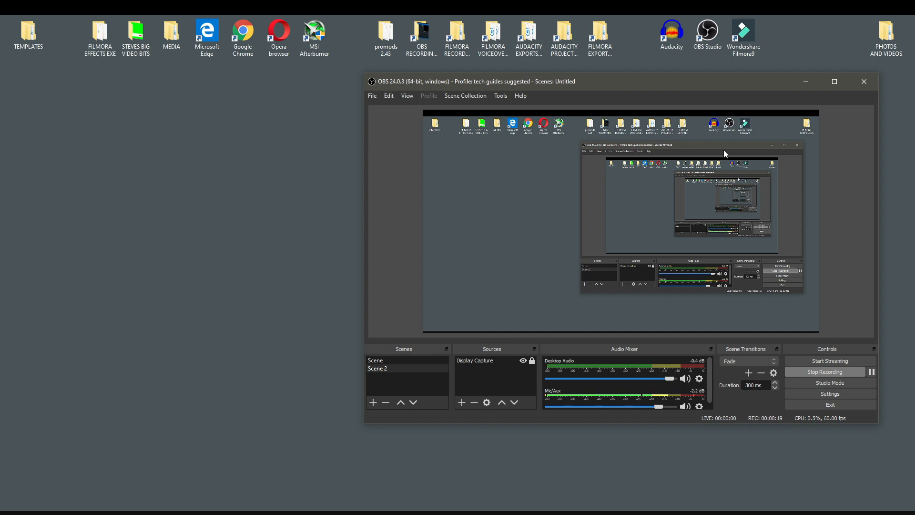
pyautogui.moveTo(805, 243)
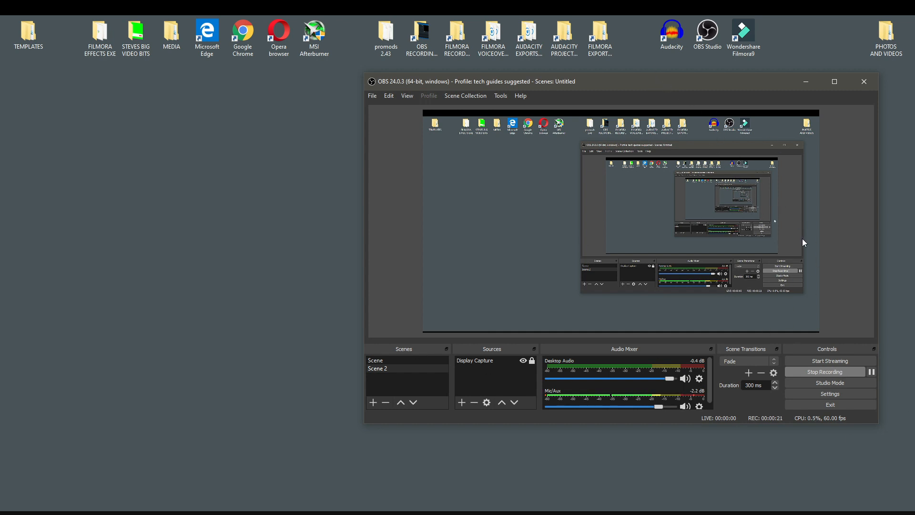
# Step: Move the OBS Studio recording window off screen so only the desktop shows
pyautogui.moveTo(467, 81); pyautogui.dragTo(870, 85)
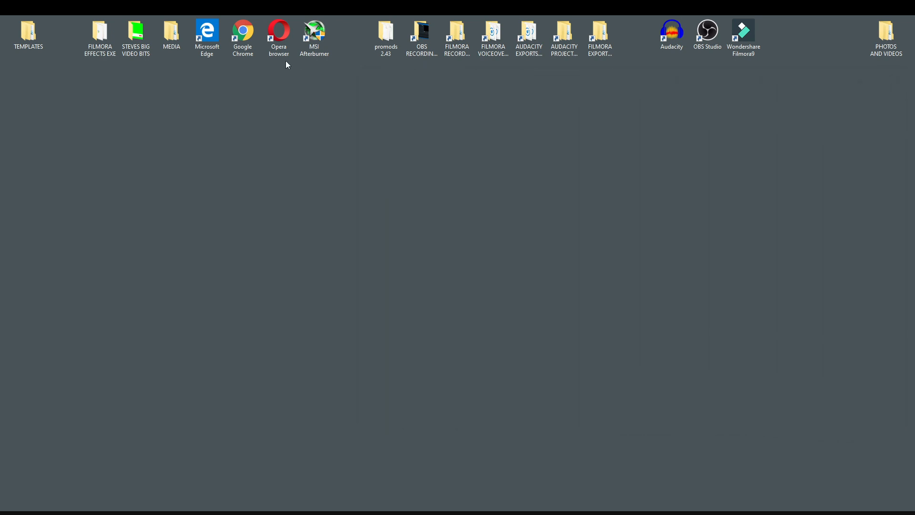
# Step: Launch Chrome, go to YouTube Studio via the account menu and show the Create options
pyautogui.doubleClick(242, 31)
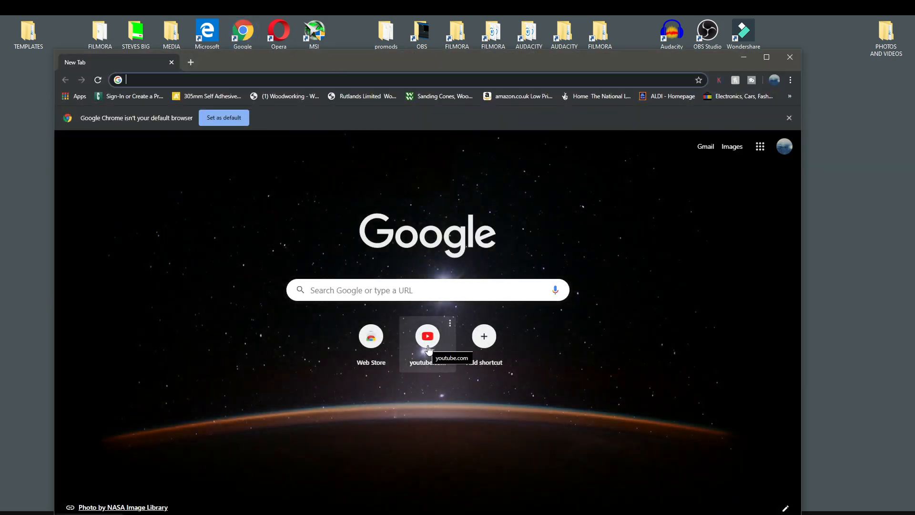
pyautogui.click(427, 335)
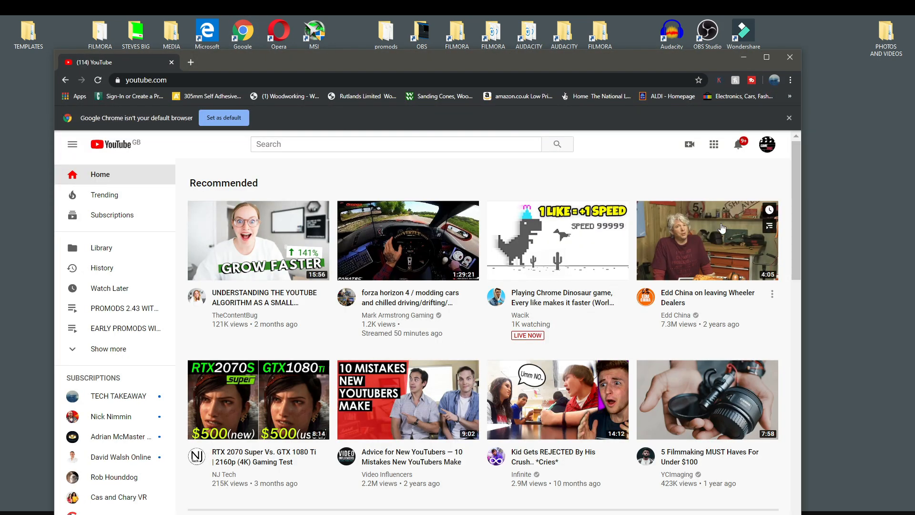
pyautogui.click(766, 144)
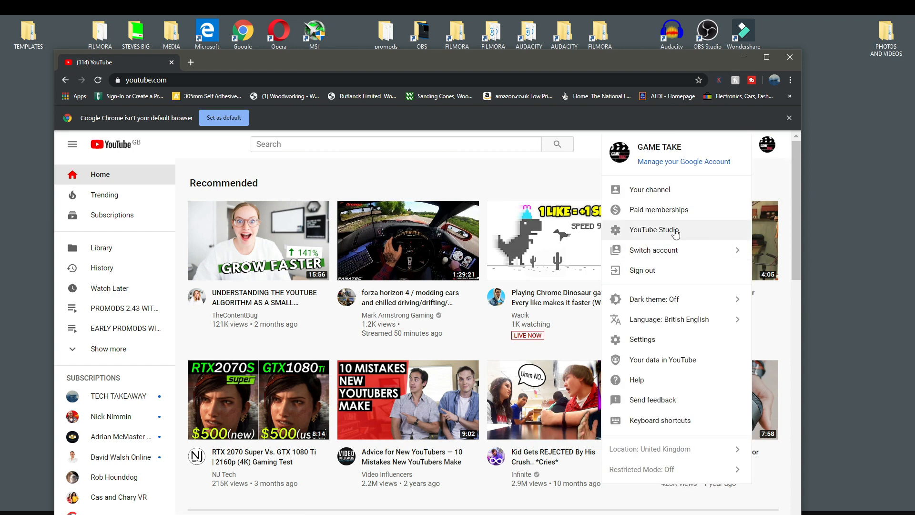
pyautogui.click(654, 230)
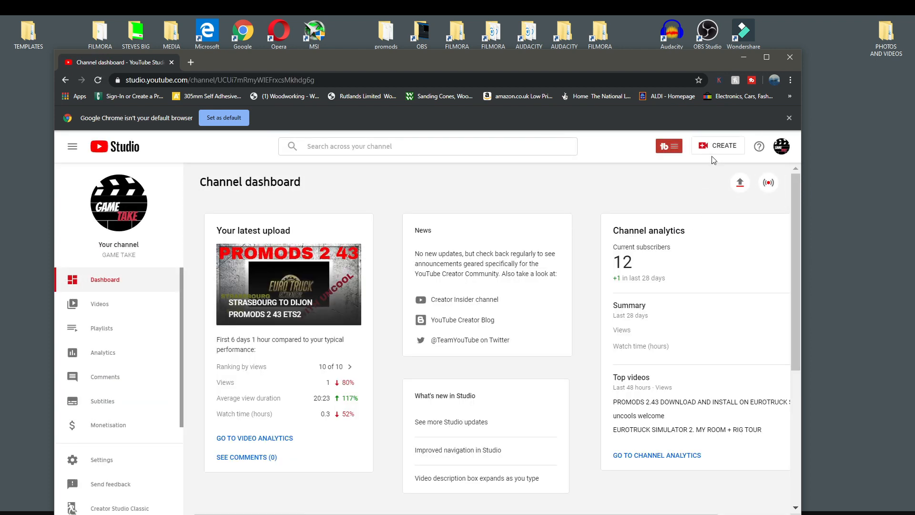
pyautogui.click(717, 145)
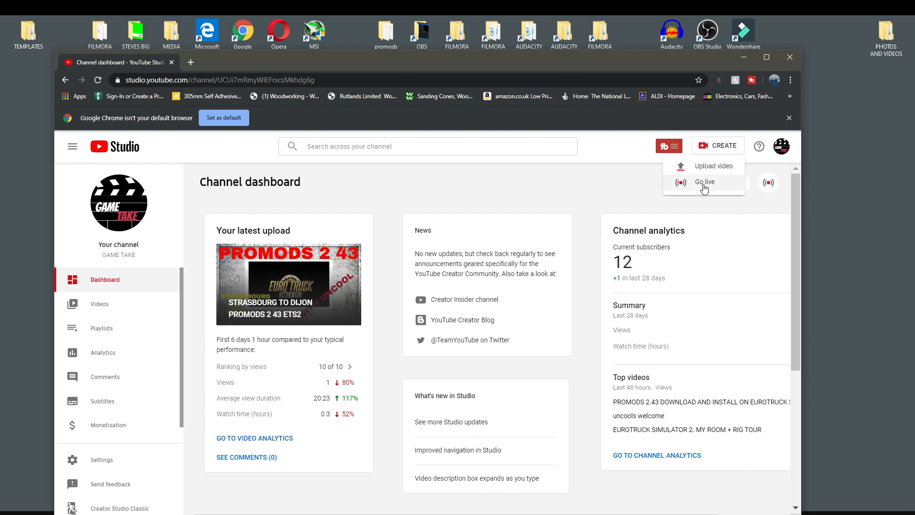
# Step: Create a new encoder live stream titled 'bbbb' from the Go live stream tab
pyautogui.click(704, 182)
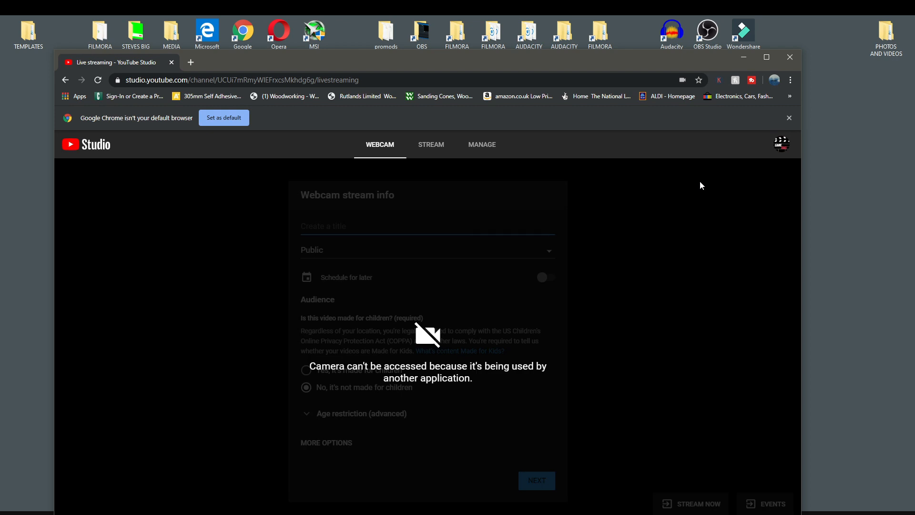
pyautogui.click(431, 144)
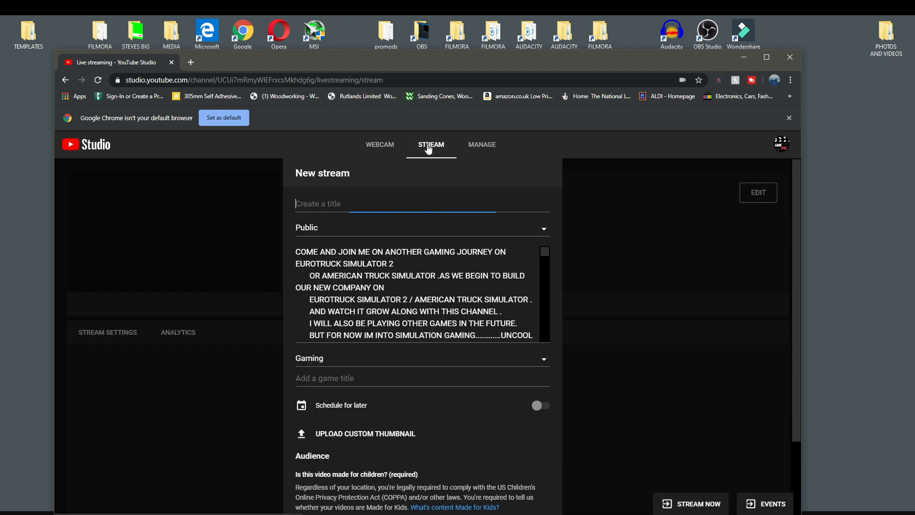
pyautogui.click(421, 203)
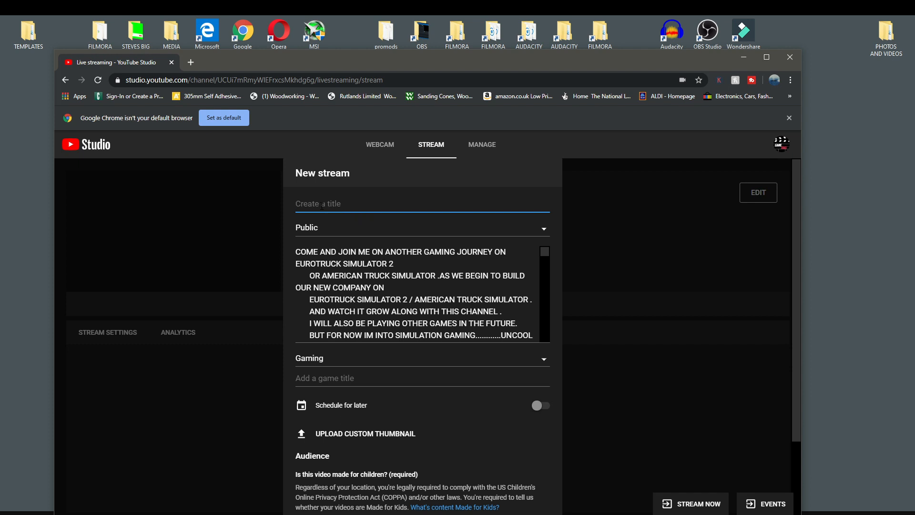
pyautogui.write('bbbb')
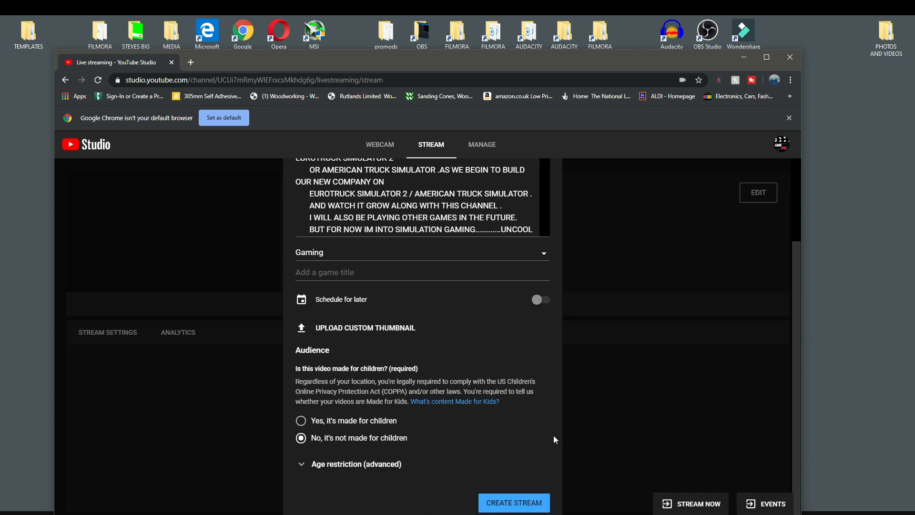
pyautogui.click(513, 502)
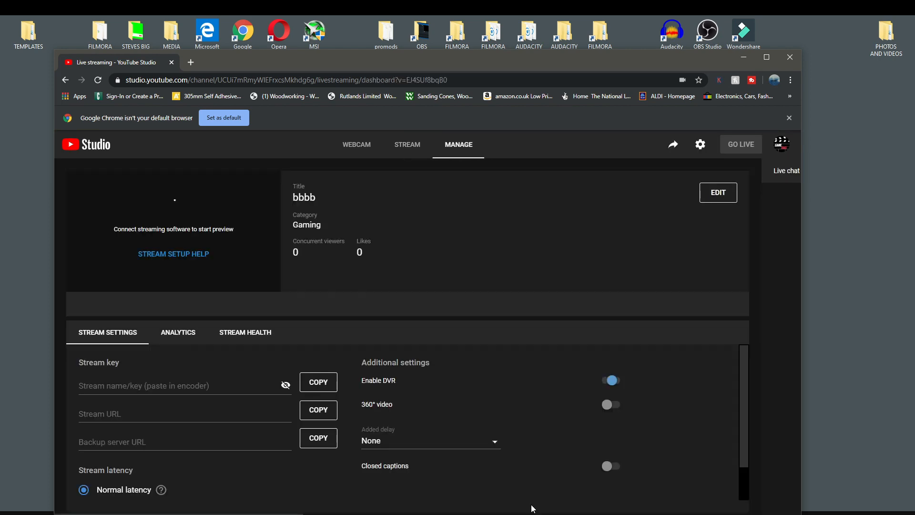
# Step: Dismiss the stream setup help and pop the live chat out into its own window
pyautogui.click(173, 253)
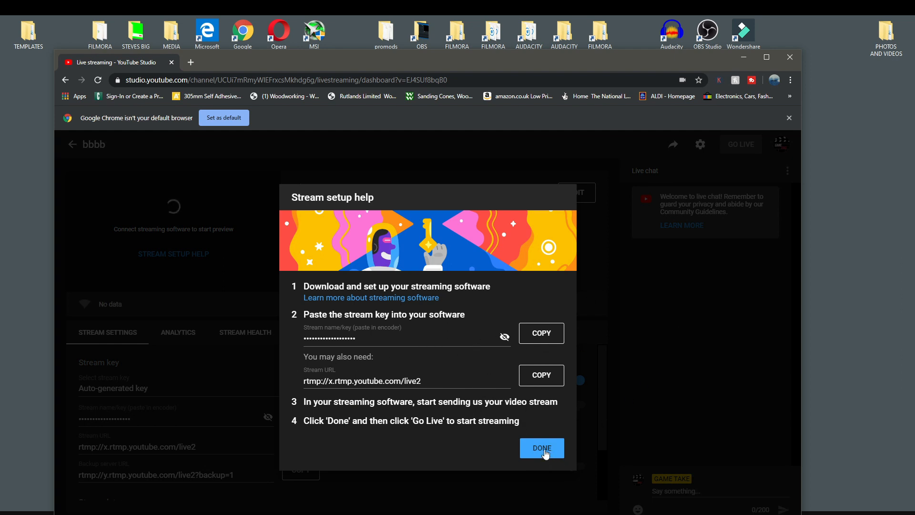
pyautogui.click(540, 448)
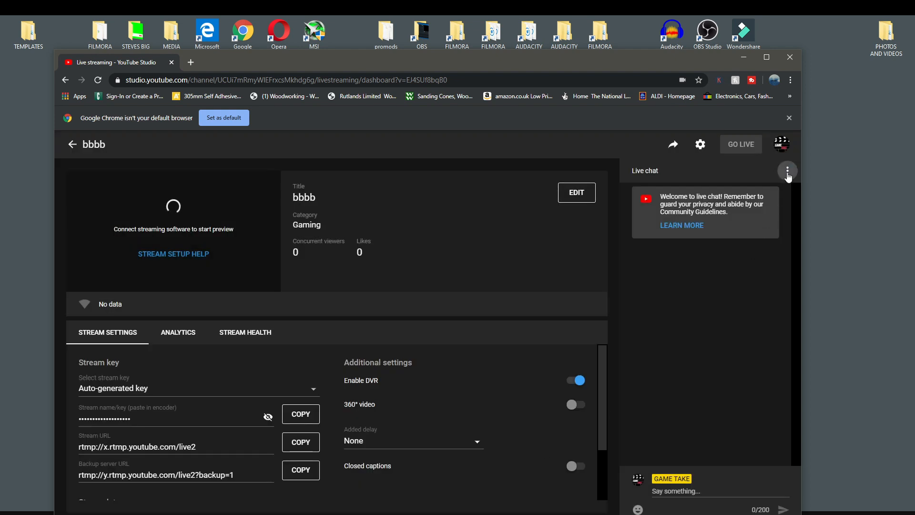
pyautogui.click(788, 170)
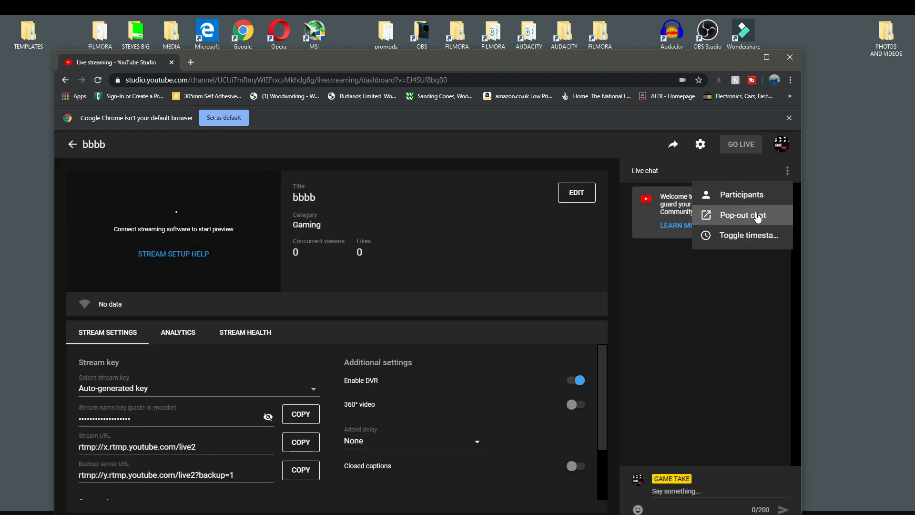
pyautogui.click(742, 214)
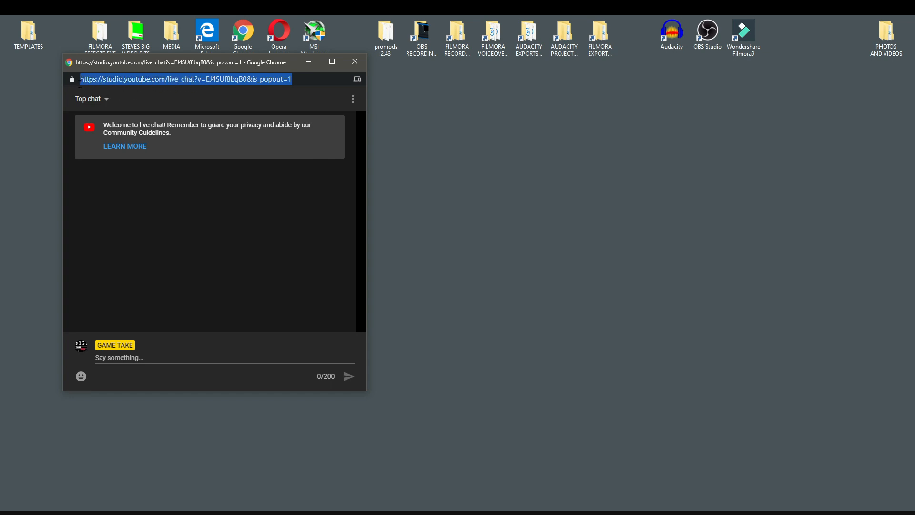
# Step: Copy the pop-out chat URL and add a Browser source named 'chat' to the OBS scene
pyautogui.rightClick(186, 79)
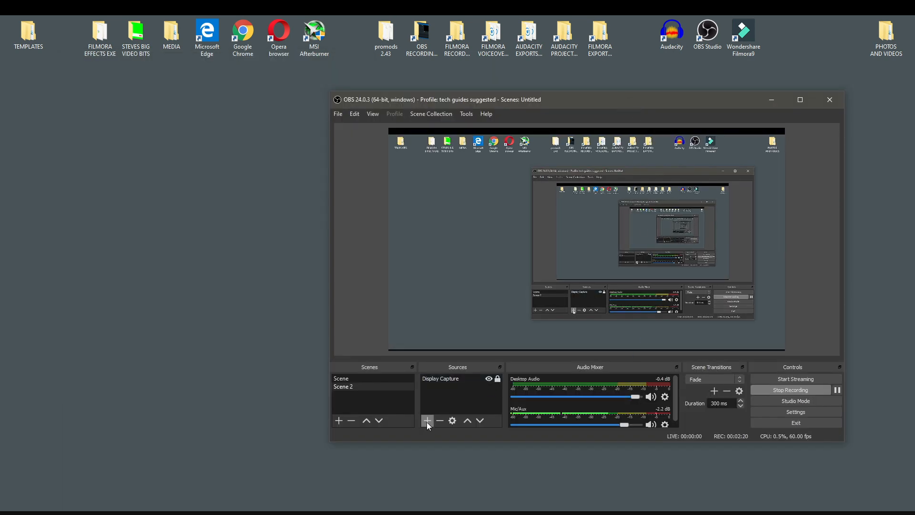
pyautogui.click(427, 420)
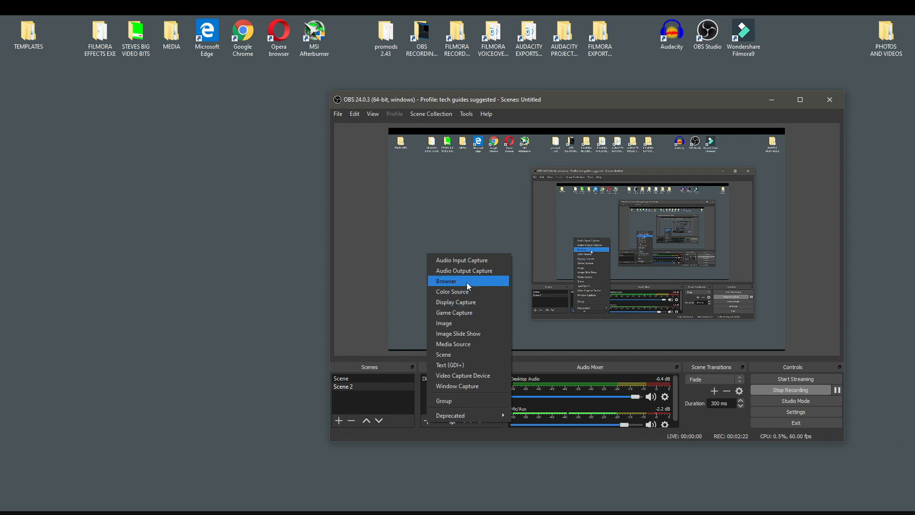
pyautogui.click(446, 280)
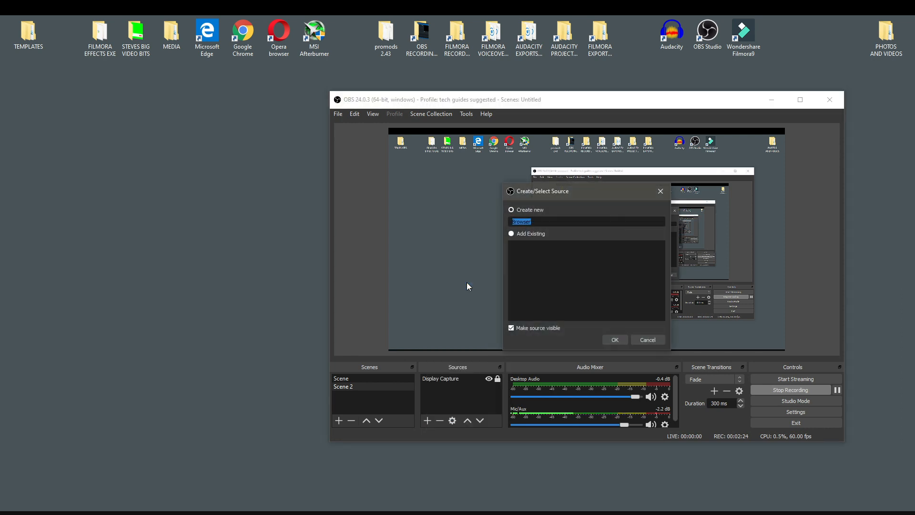
pyautogui.write('chat')
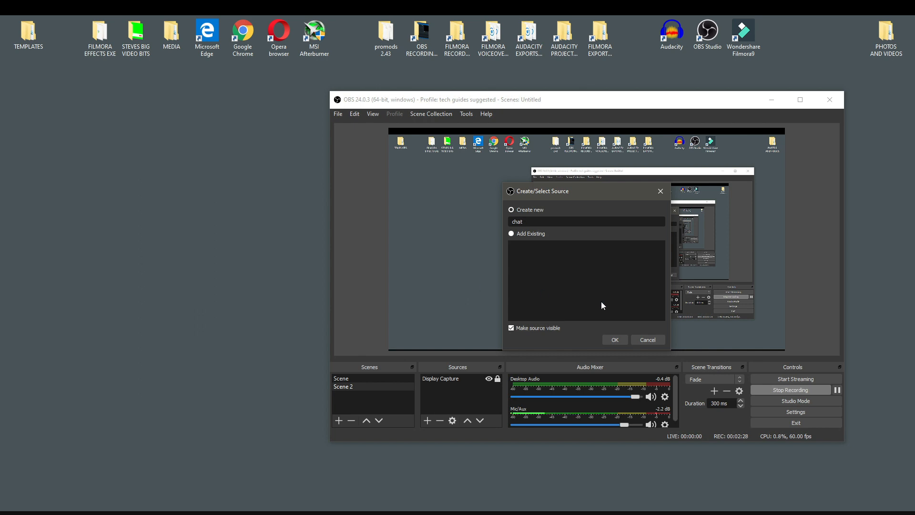
pyautogui.click(612, 339)
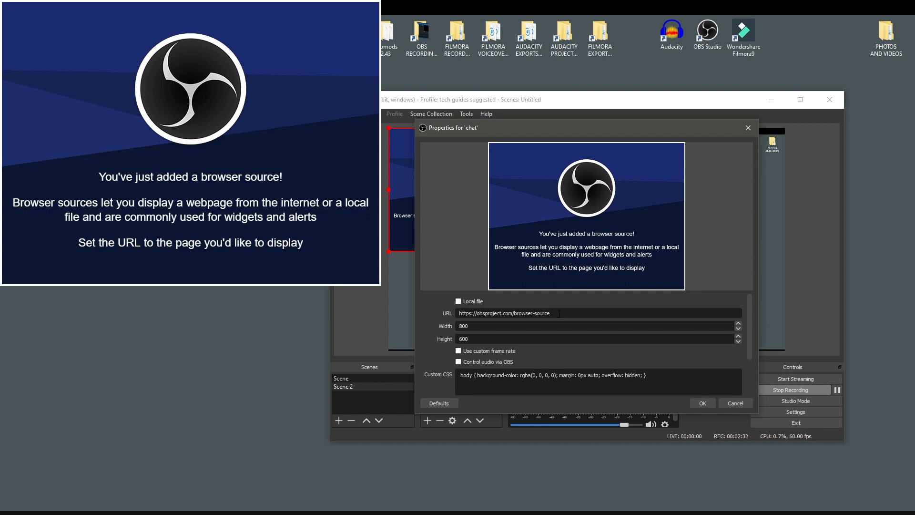
# Step: Paste the live chat URL into the chat source and size it 350 wide by 1200 tall
pyautogui.tripleClick(503, 313)
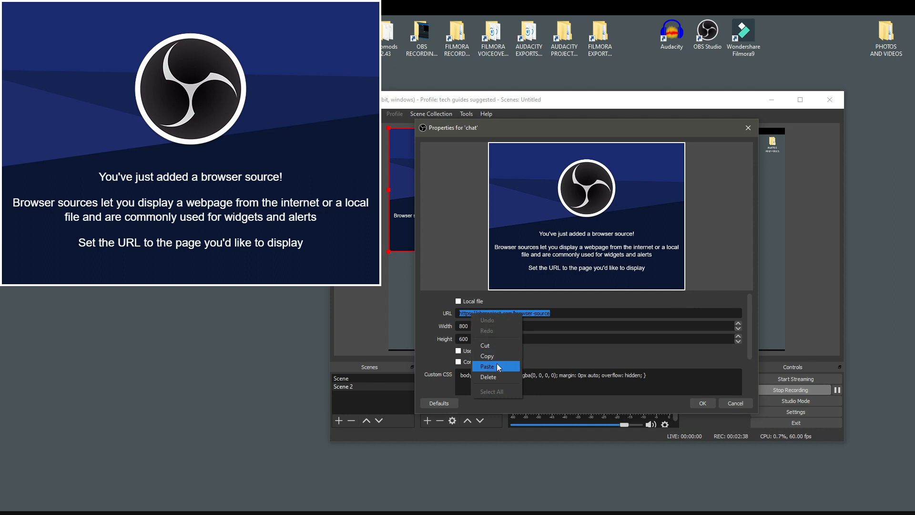
pyautogui.click(487, 366)
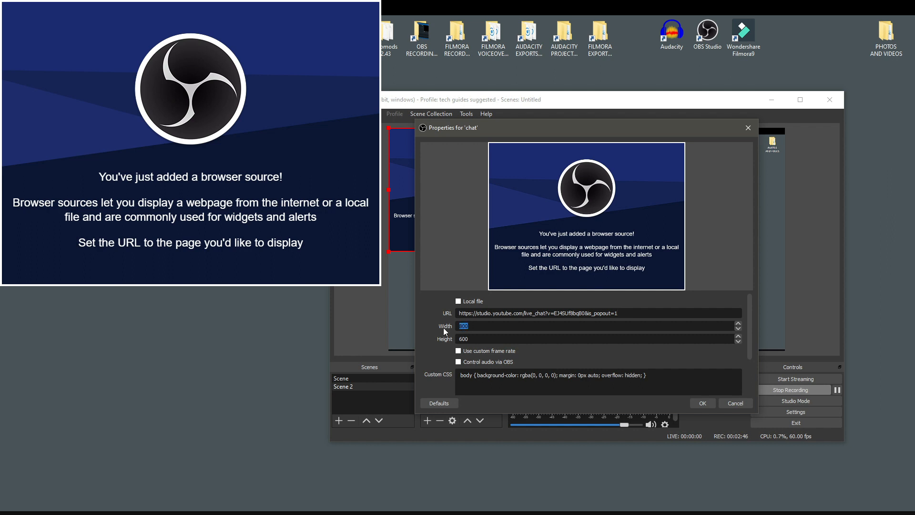
pyautogui.write('3')
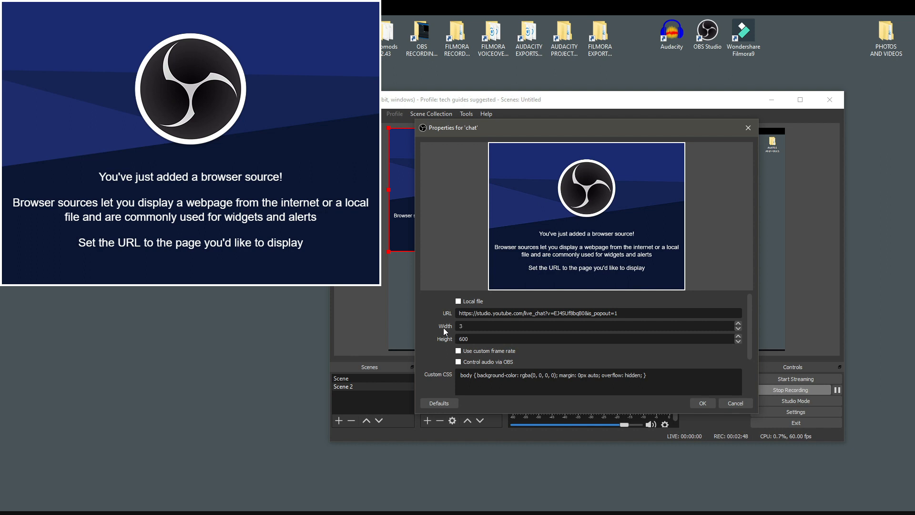
pyautogui.write('50')
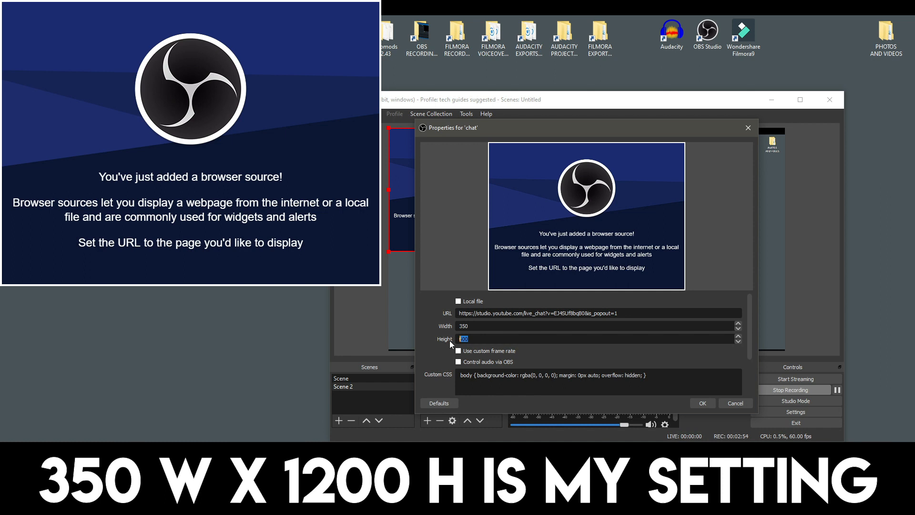
pyautogui.write('120')
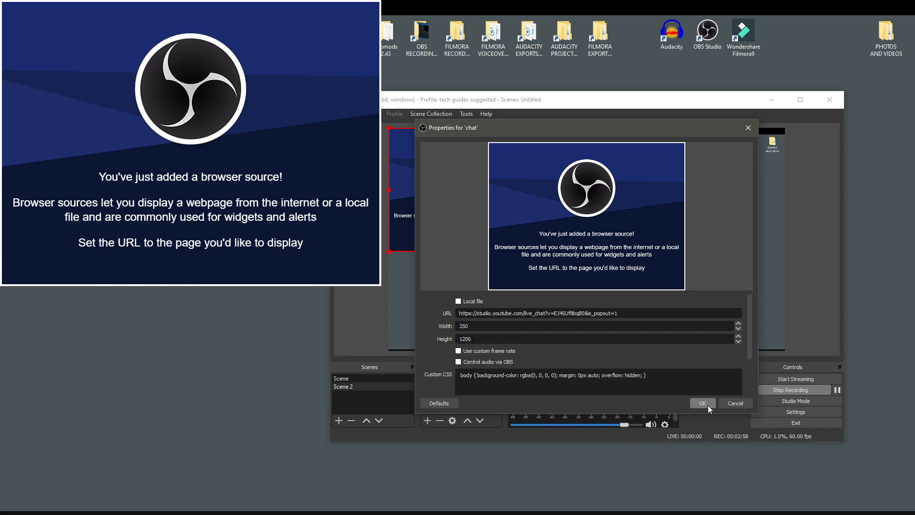
pyautogui.click(703, 403)
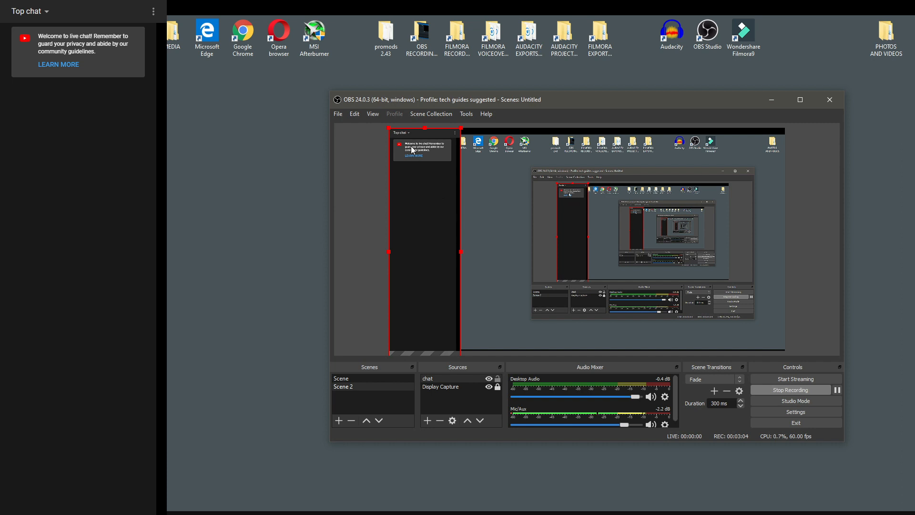
pyautogui.moveTo(425, 176)
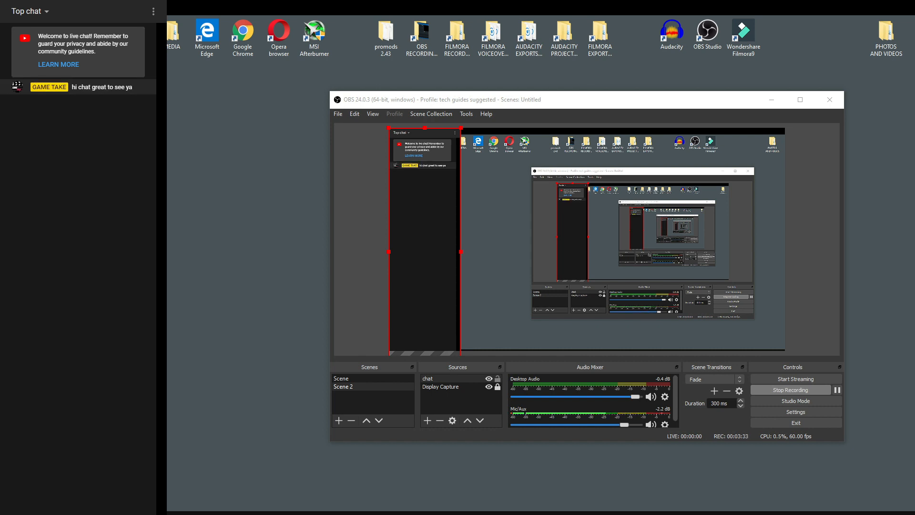
pyautogui.moveTo(429, 189)
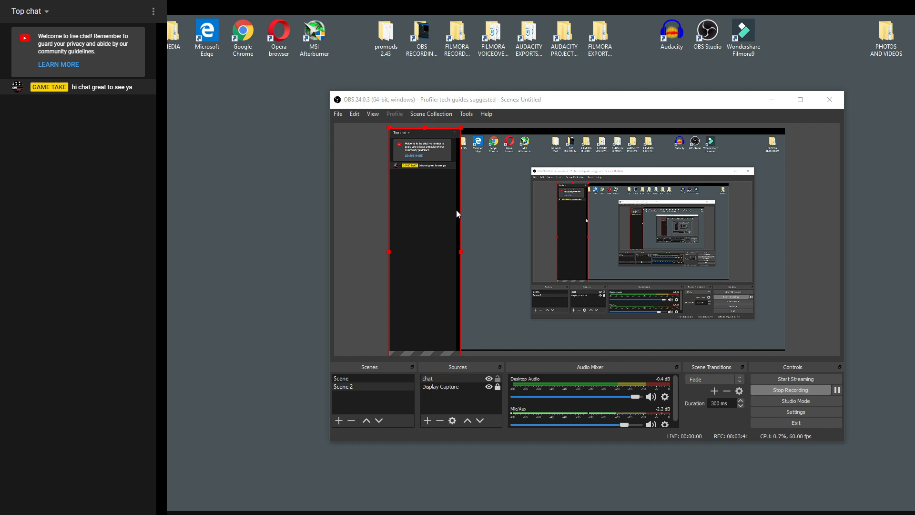
pyautogui.moveTo(457, 166)
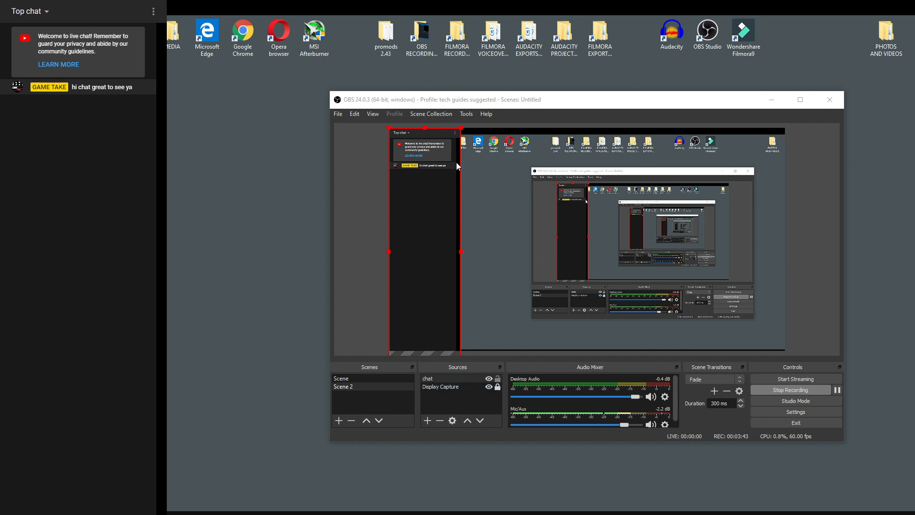
pyautogui.moveTo(445, 194)
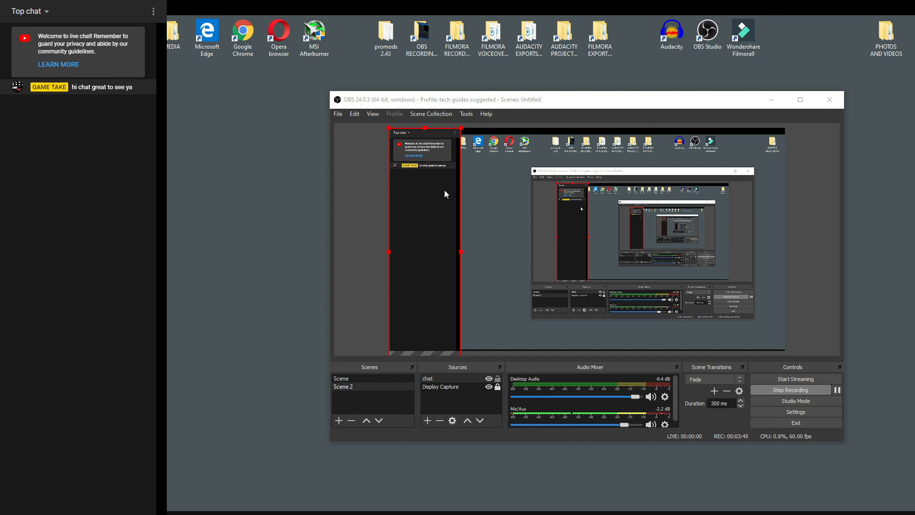